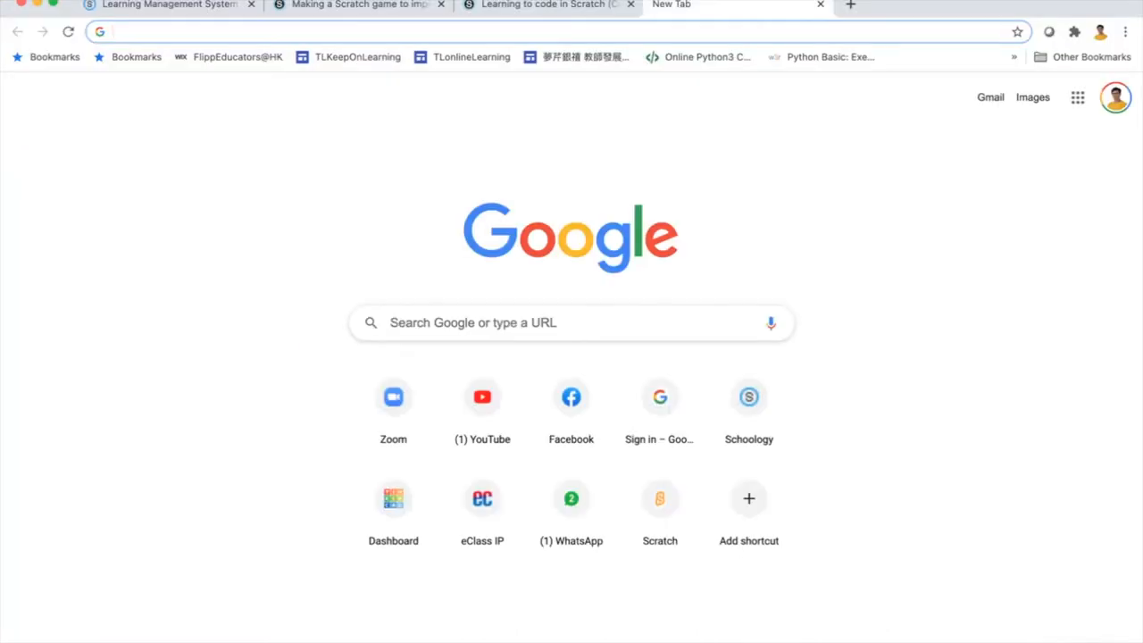
Go to scratch.mit.edu in Chrome and start a new Scratch project.
text(scratch.mit.edu)
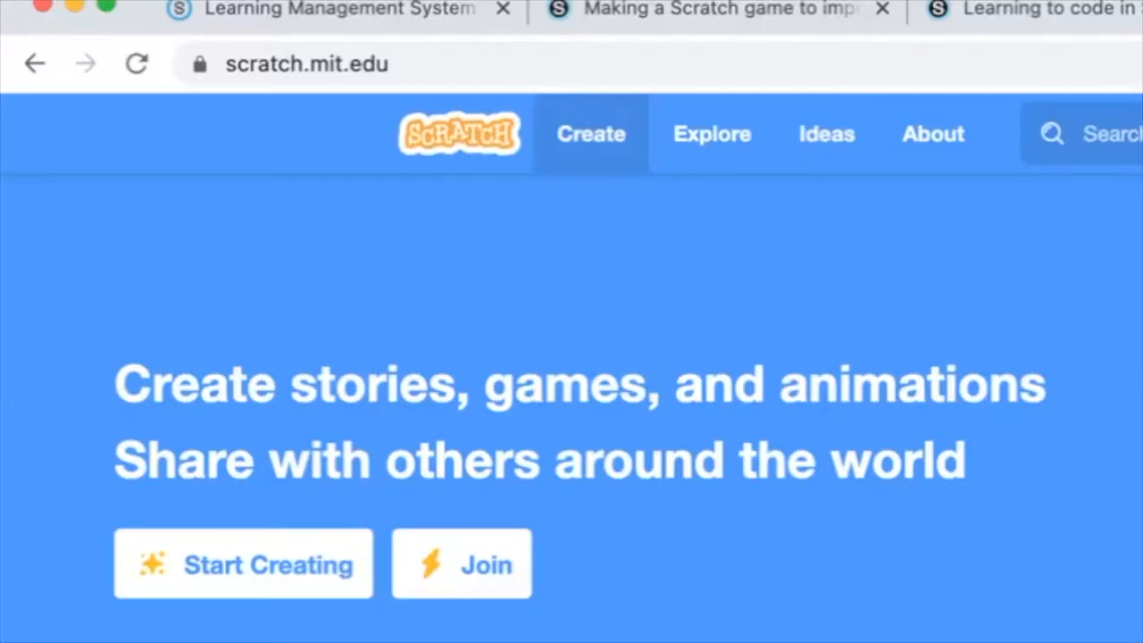
click(242, 563)
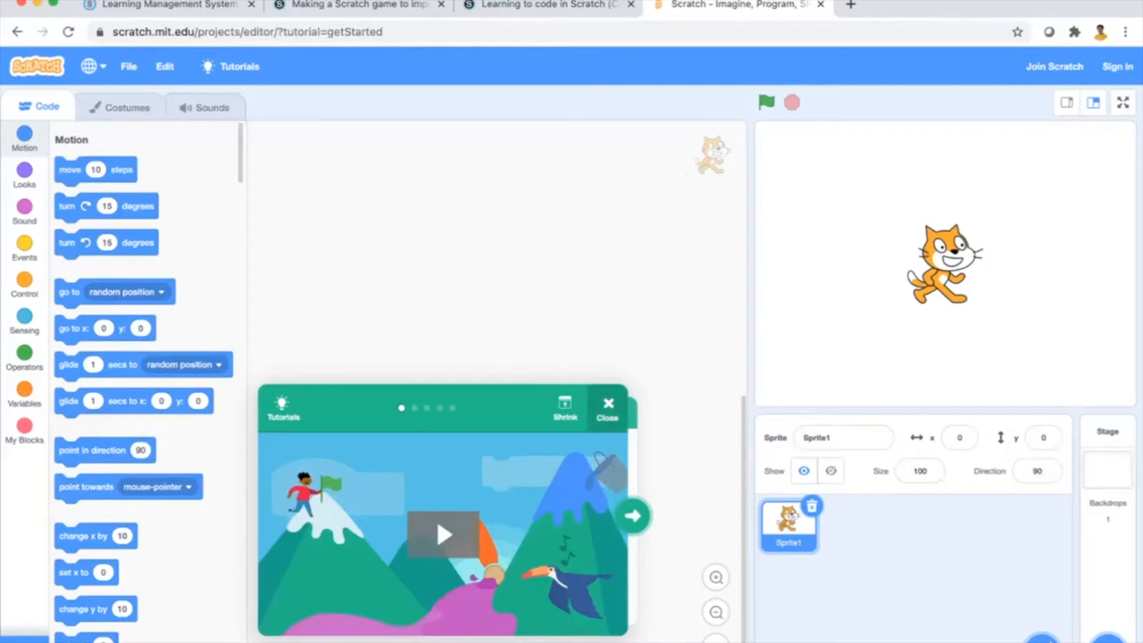
Close the Tutorials popup and open Add Extension to choose Pen.
click(607, 407)
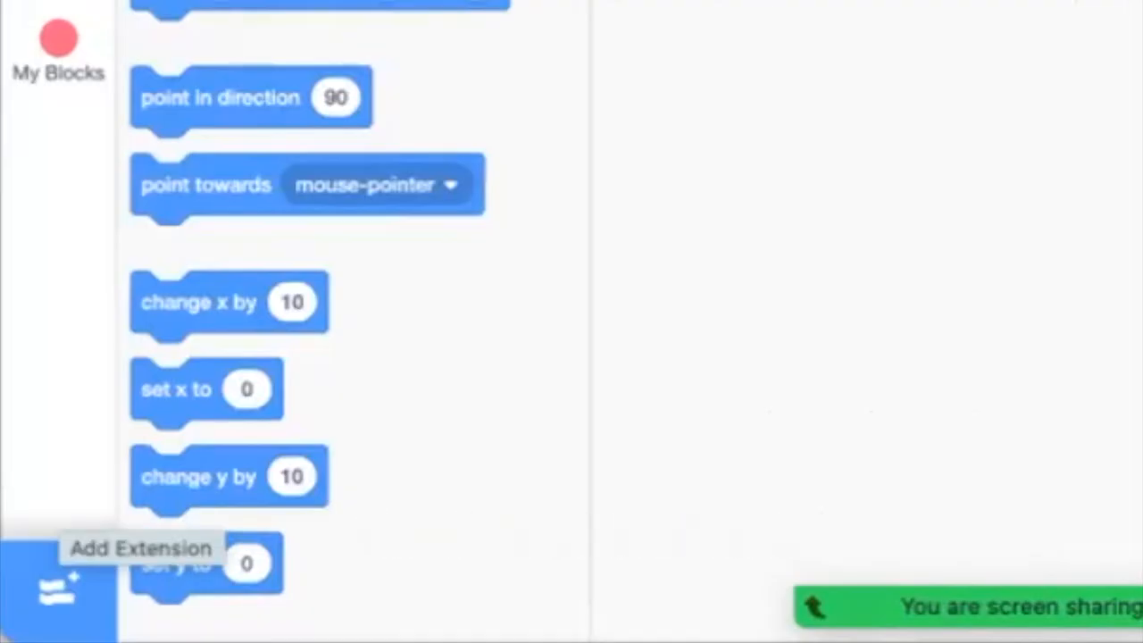
click(57, 589)
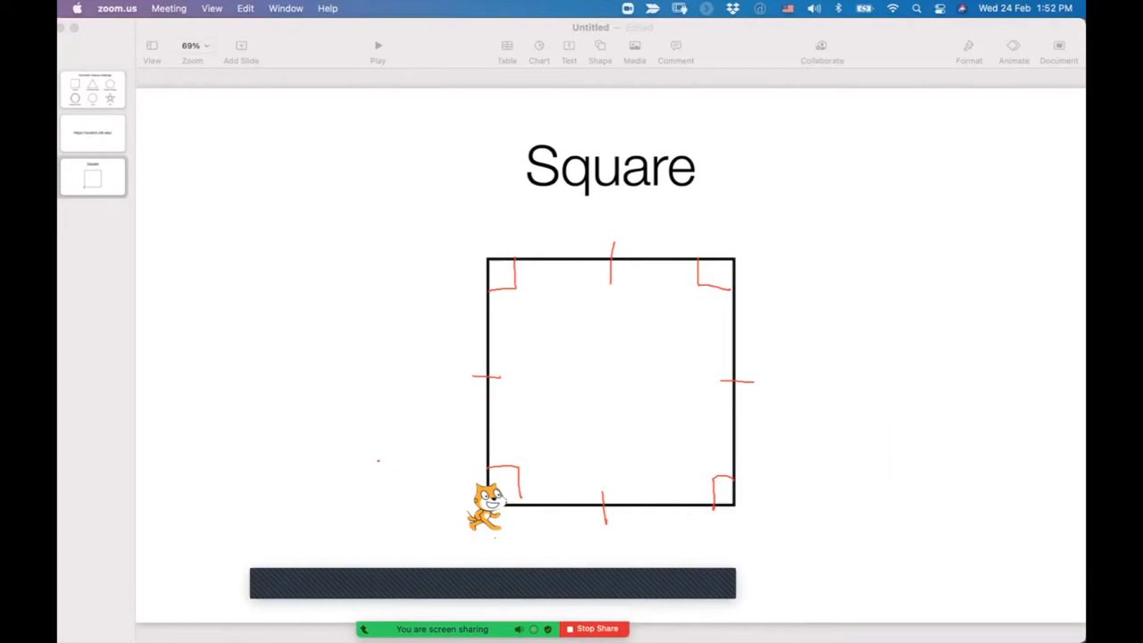
Drag the cat picture along the bottom edge of the square slide.
drag(505, 531, 723, 528)
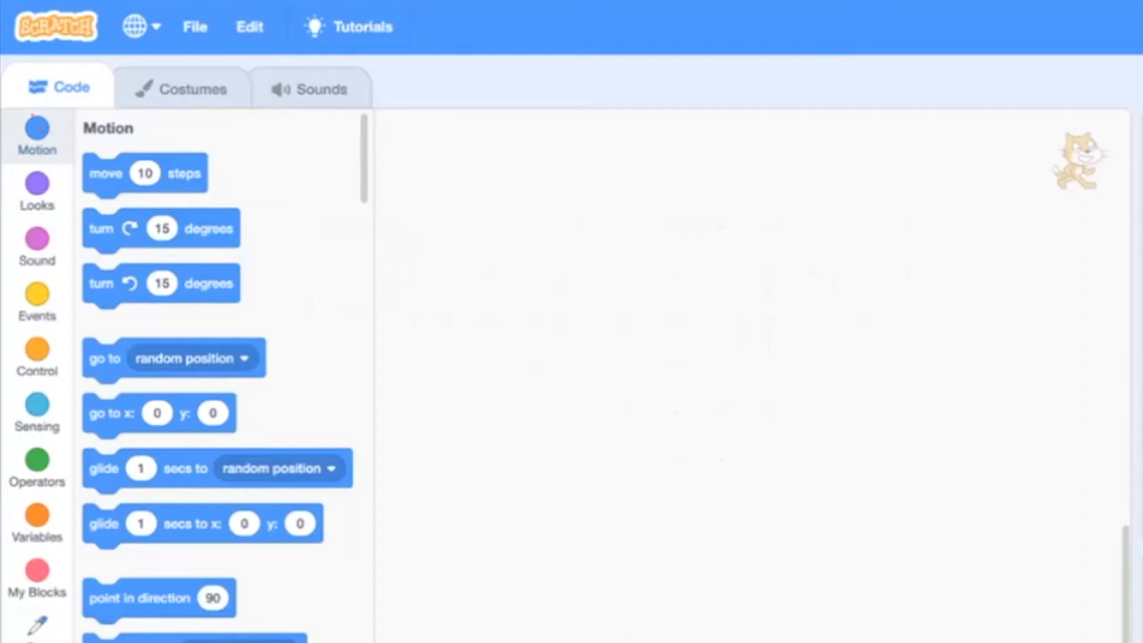
Place a move block set to 100 steps and attach pen down from Pen.
drag(145, 172, 732, 346)
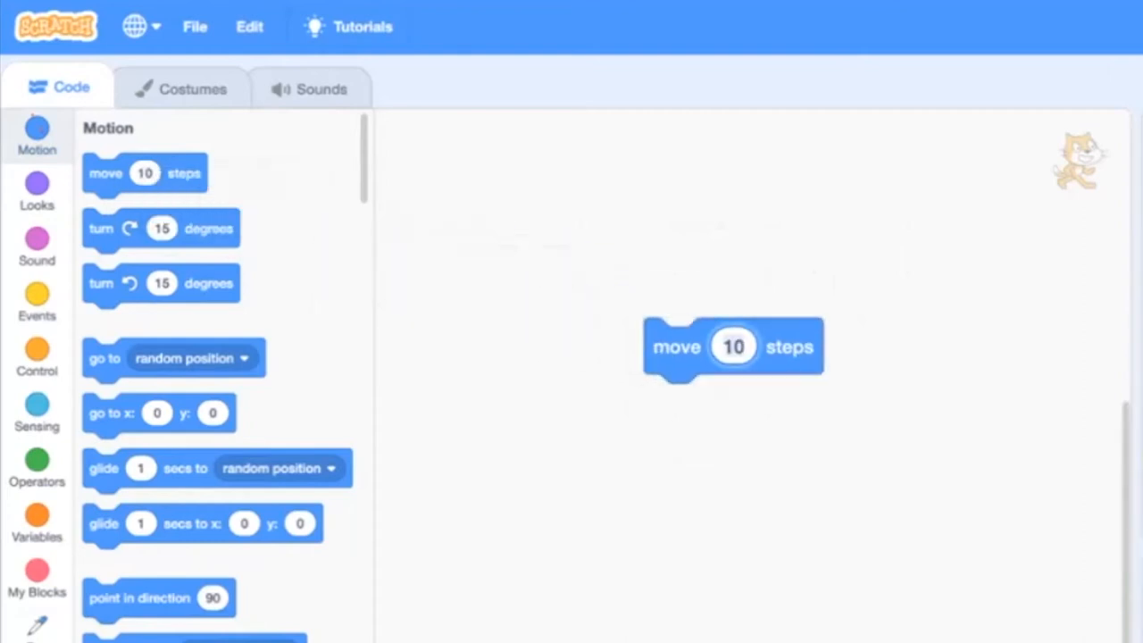
text(100)
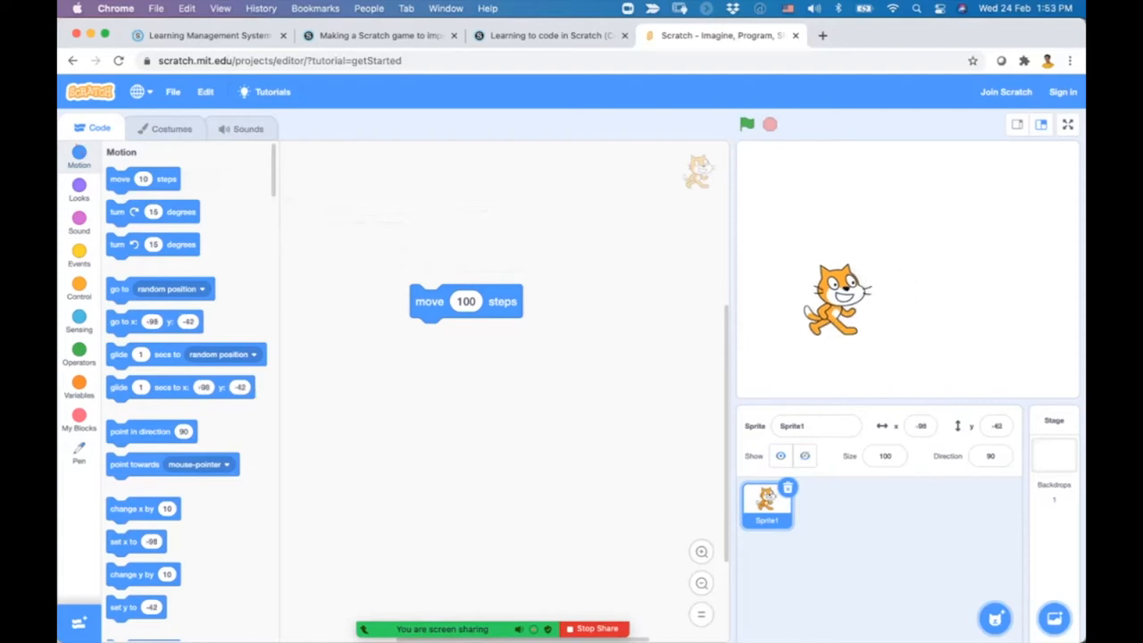
click(79, 451)
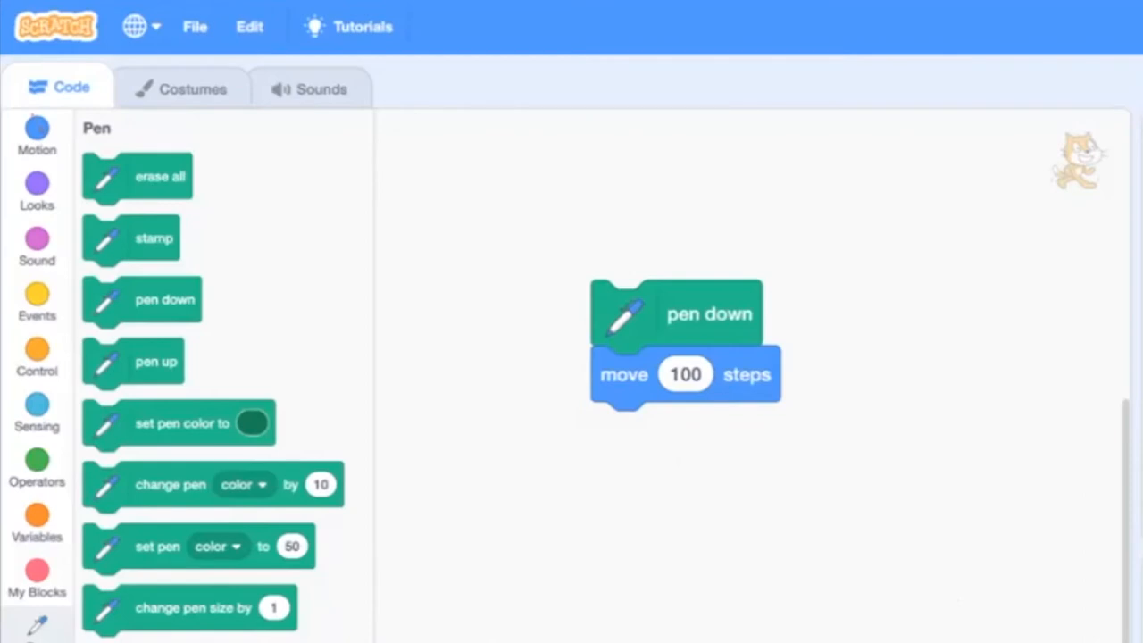
Add a separate erase all block and a when green flag clicked hat atop the script.
drag(139, 176, 980, 311)
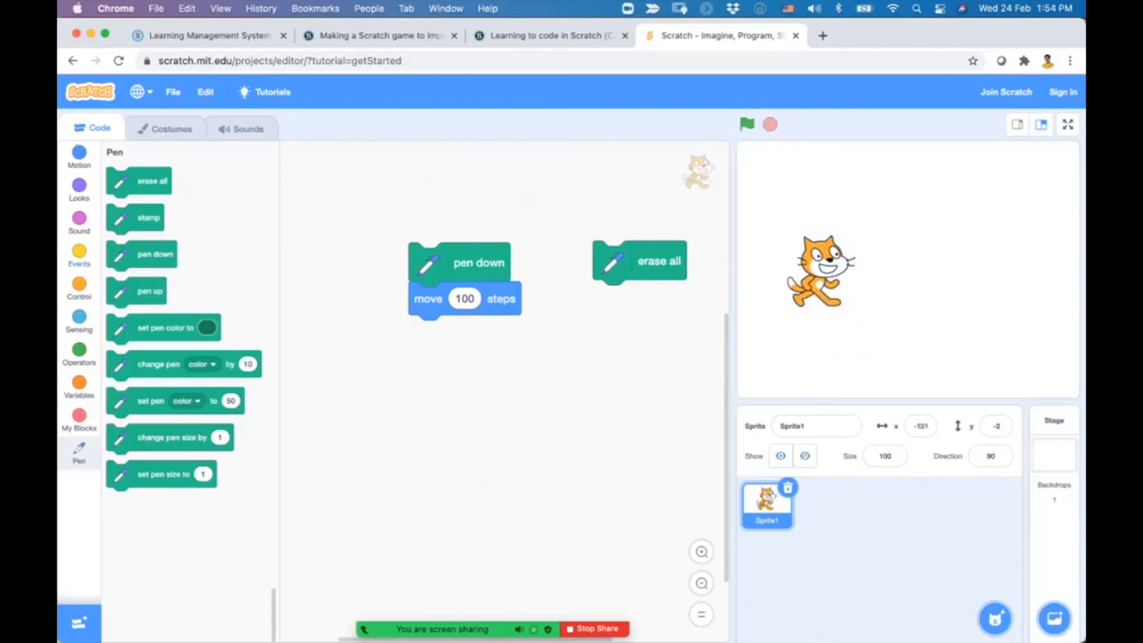
click(79, 258)
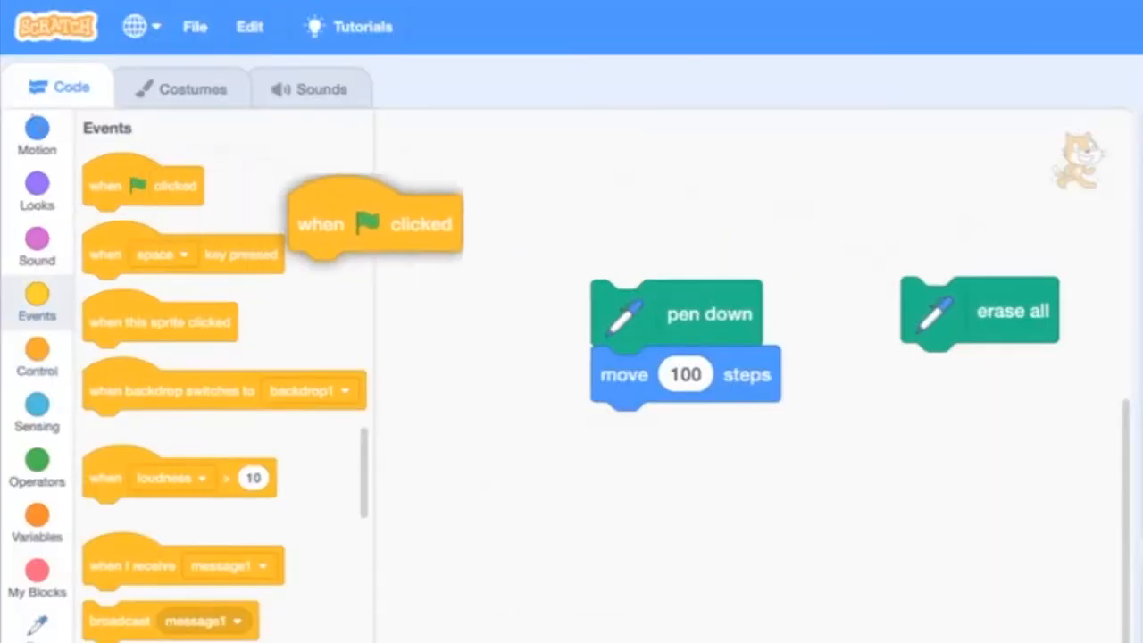
drag(375, 223, 674, 246)
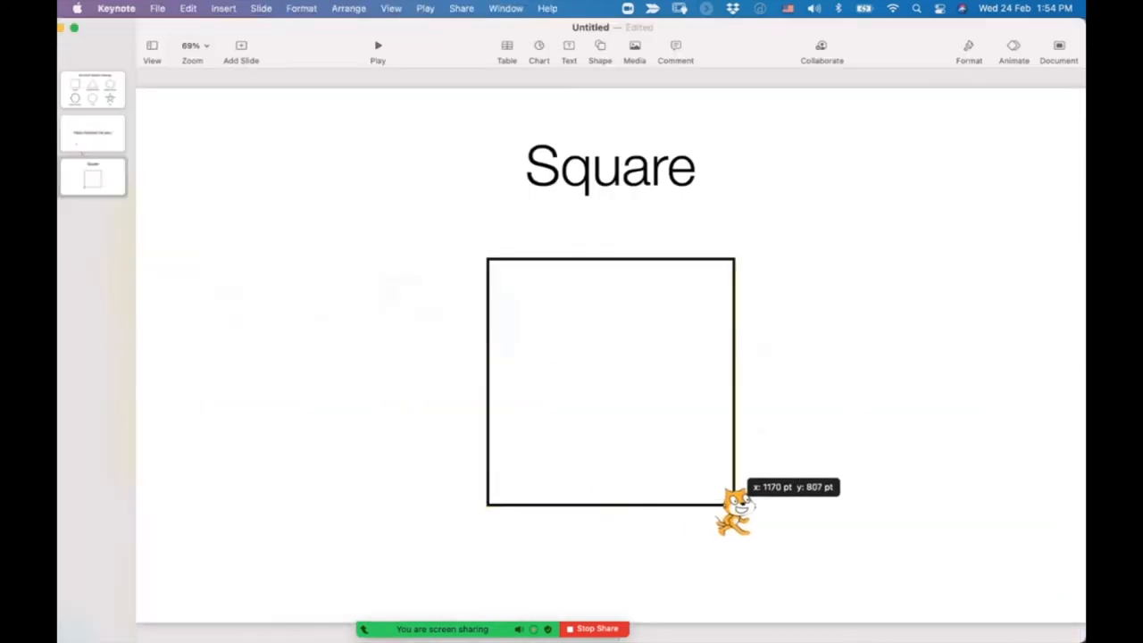
click(734, 511)
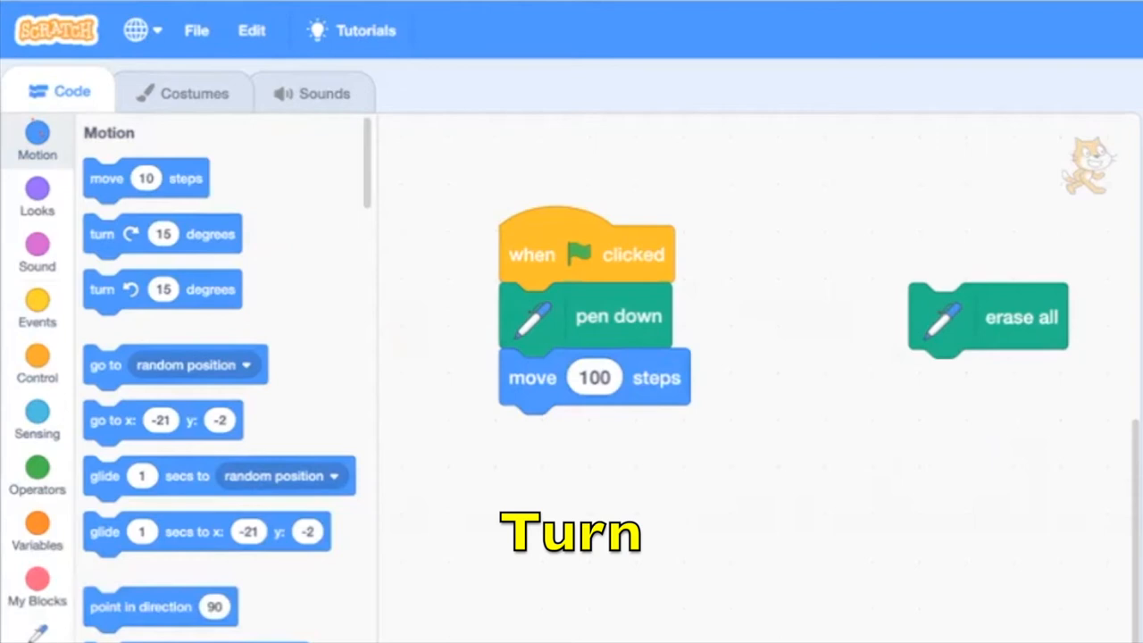
Attach a turn block under move 100 steps, set to 90 degrees.
drag(161, 289, 790, 507)
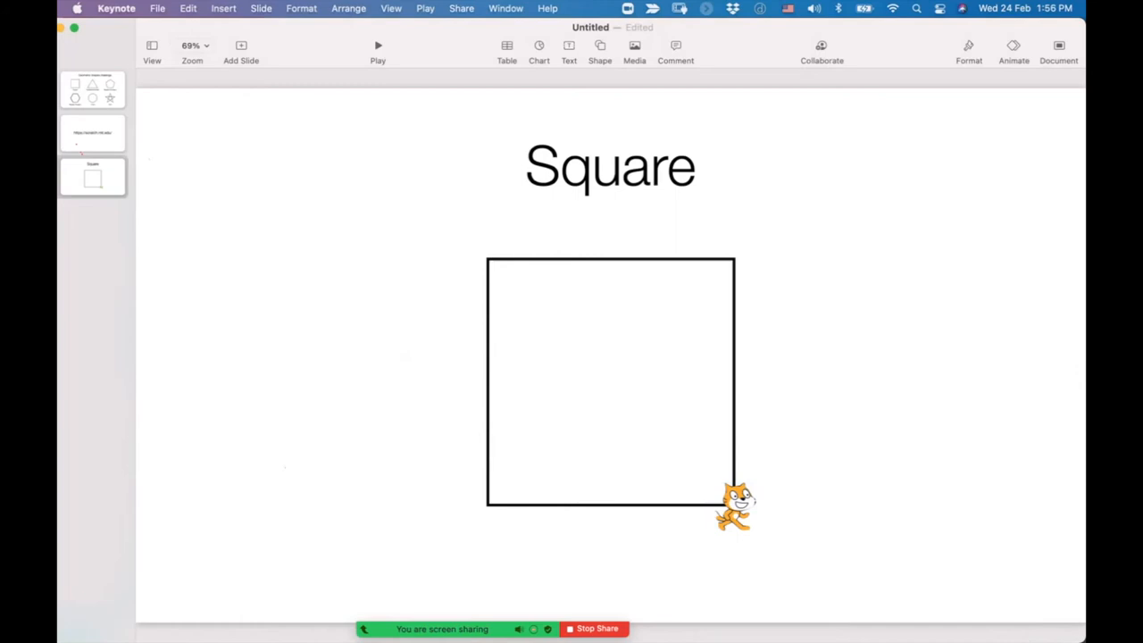
Rotate the cat picture at the square's corner with its rotation handle.
drag(736, 509, 737, 506)
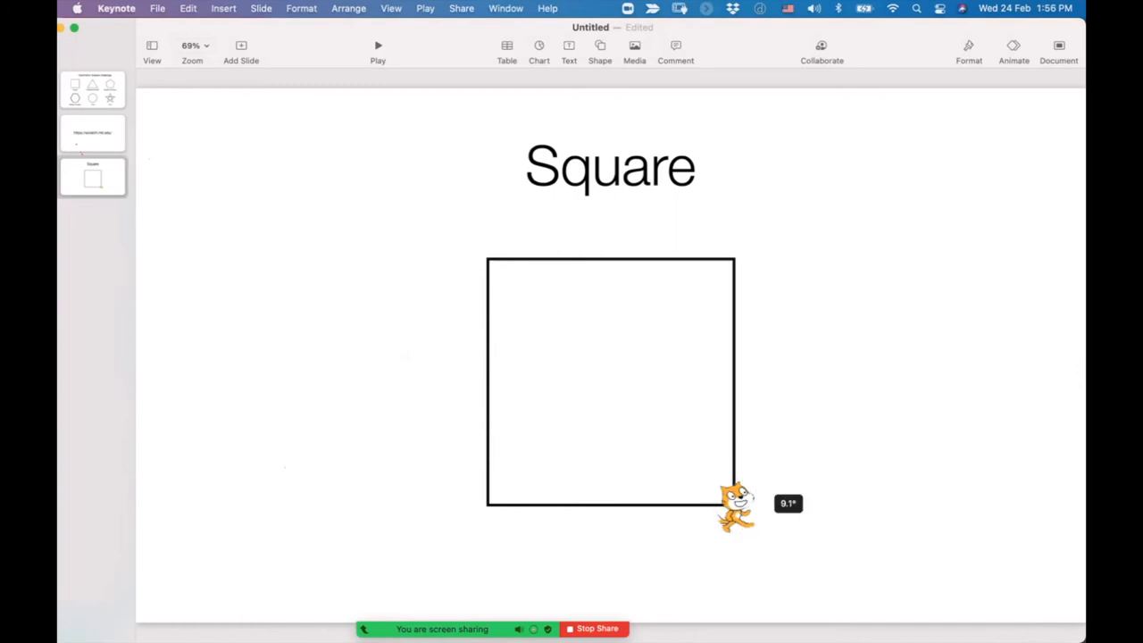
click(734, 504)
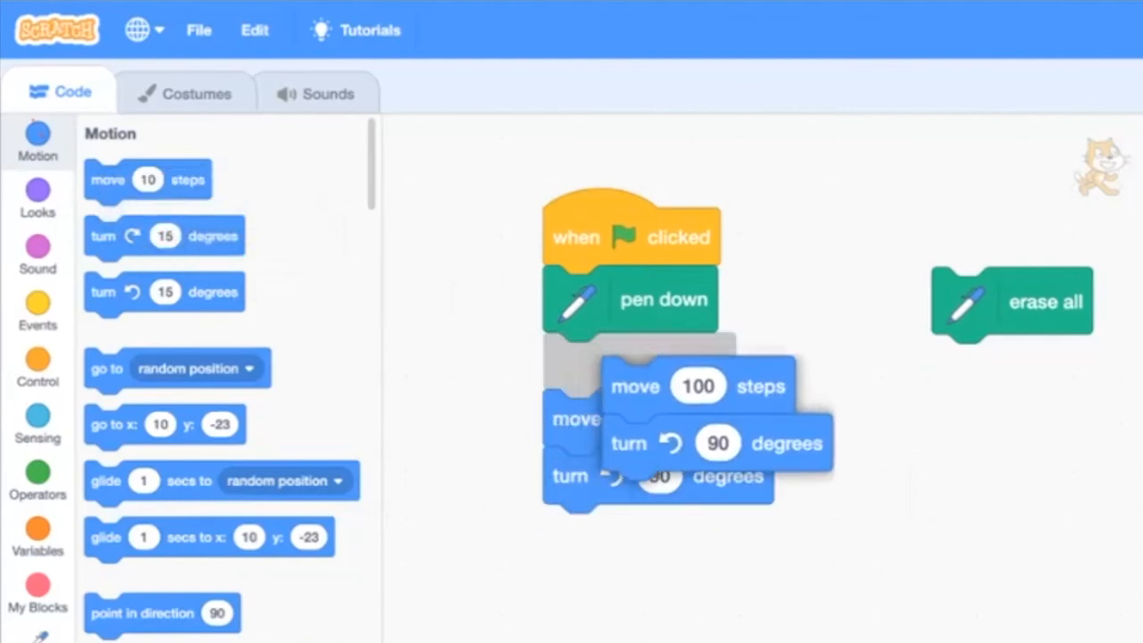
Add another move-and-turn pair and run the script twice with the green flag.
drag(697, 384, 576, 361)
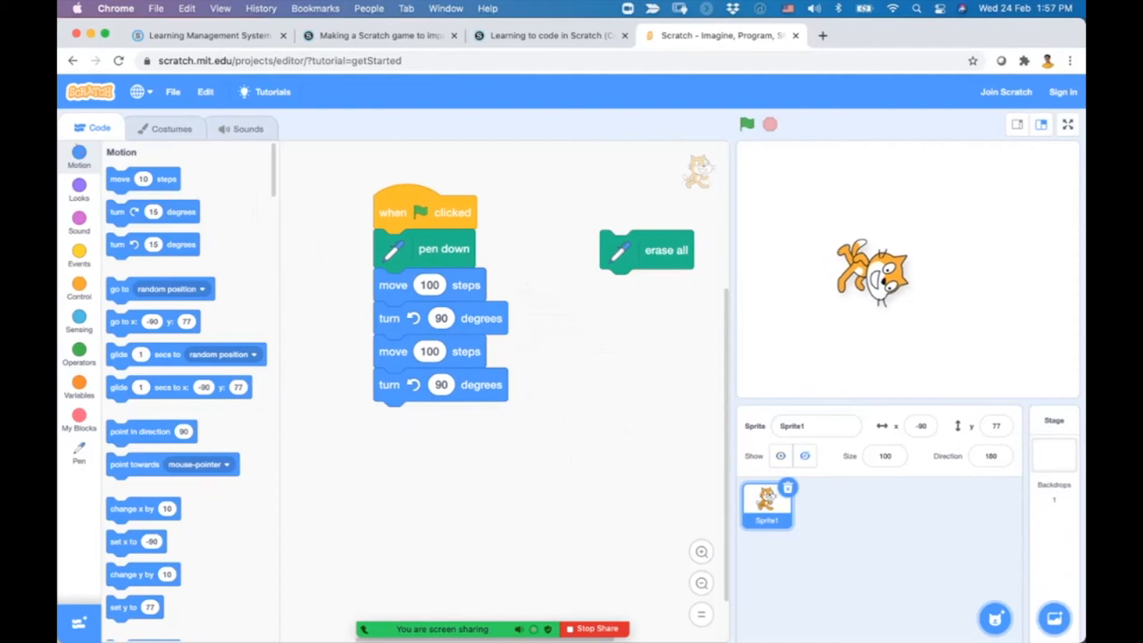
click(746, 124)
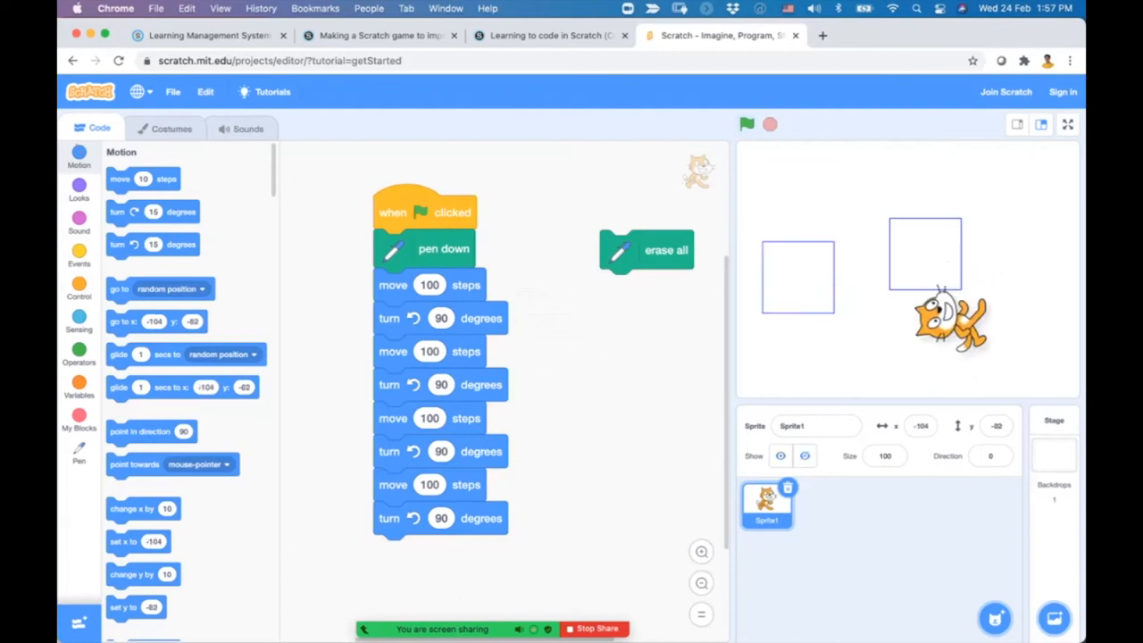
click(746, 124)
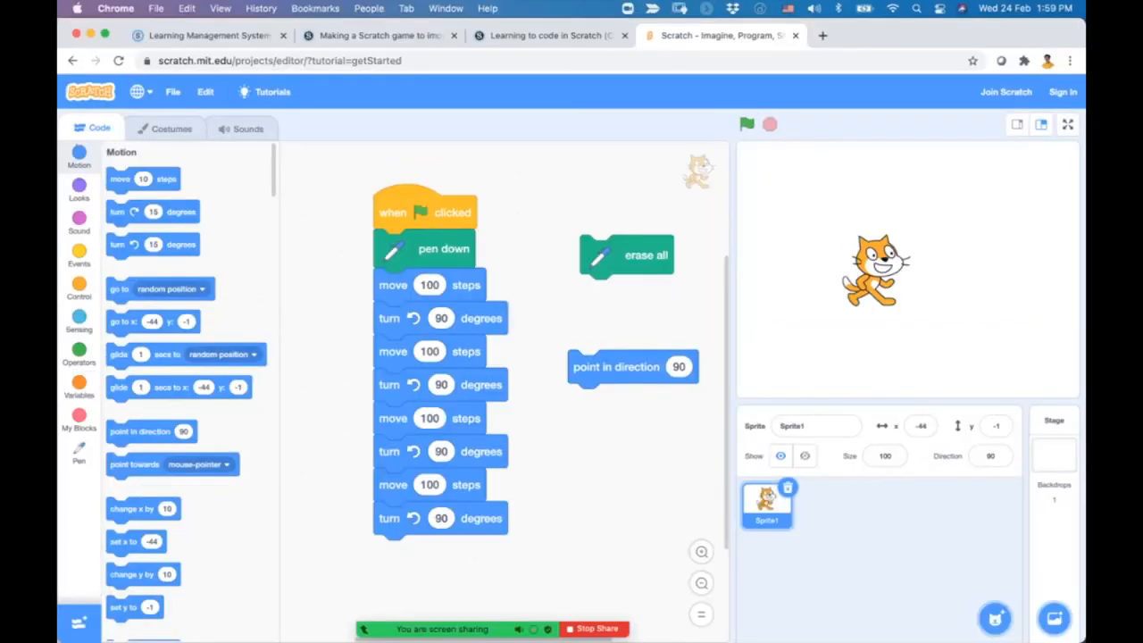
Run the script twice to draw more squares, then show the Control blocks.
click(747, 124)
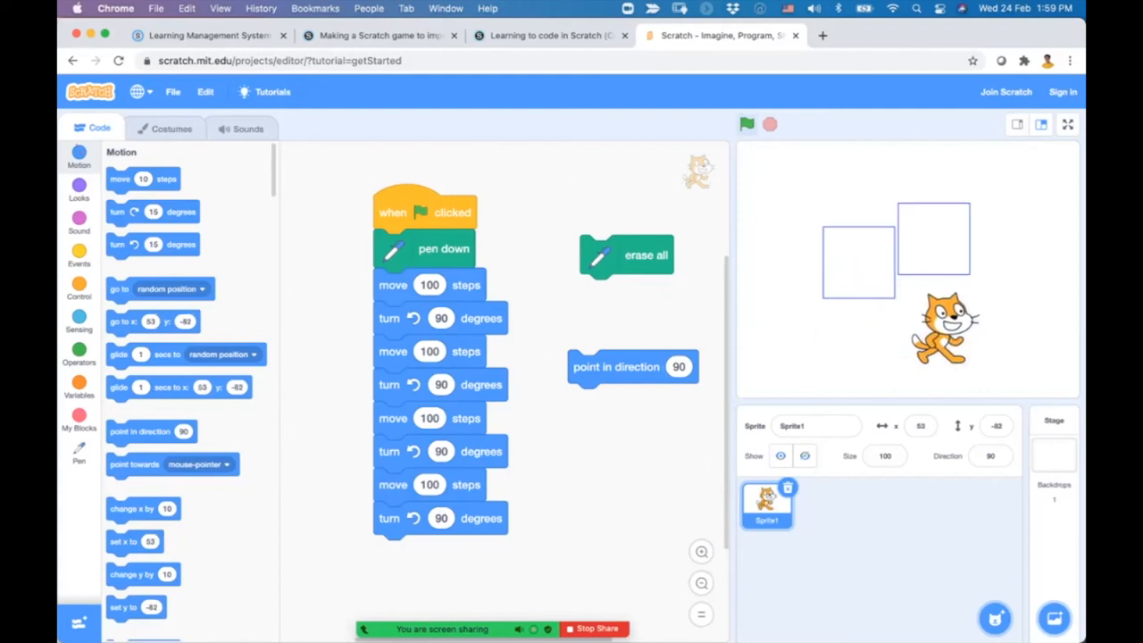
click(747, 124)
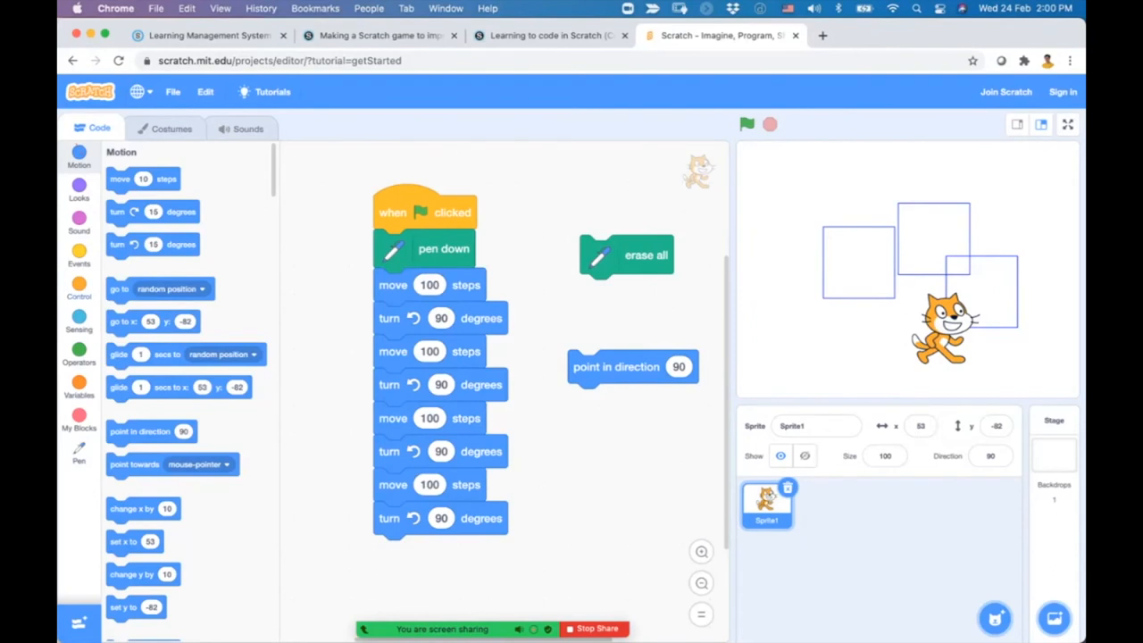
click(78, 288)
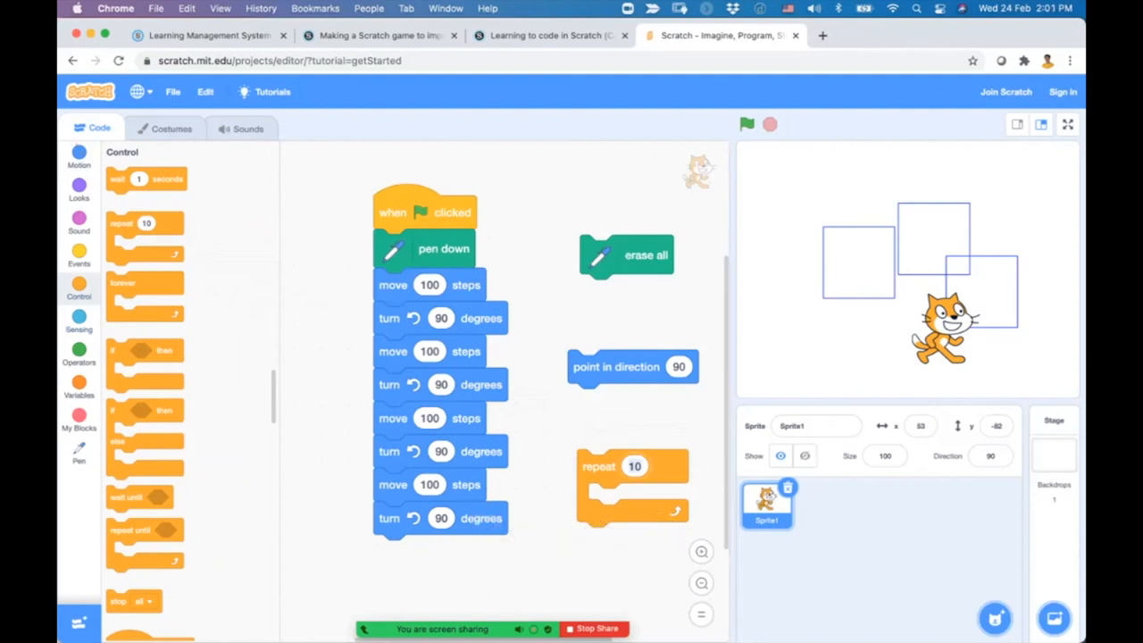
Set the loop to repeat 4, erase all, run it, and drag the cat elsewhere.
text(4)
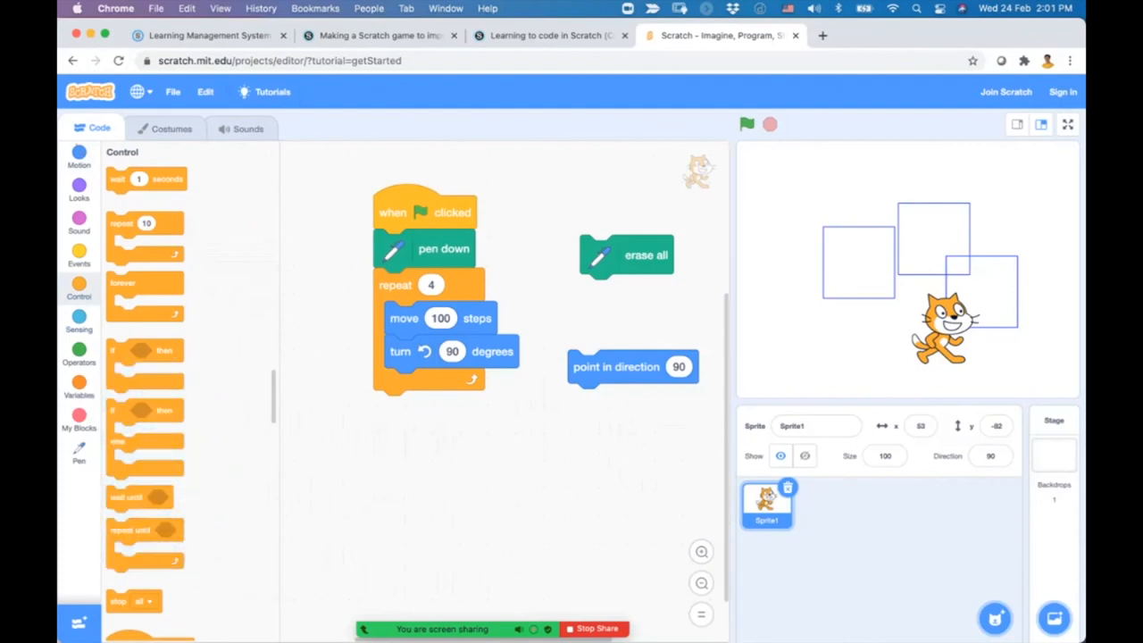
click(645, 255)
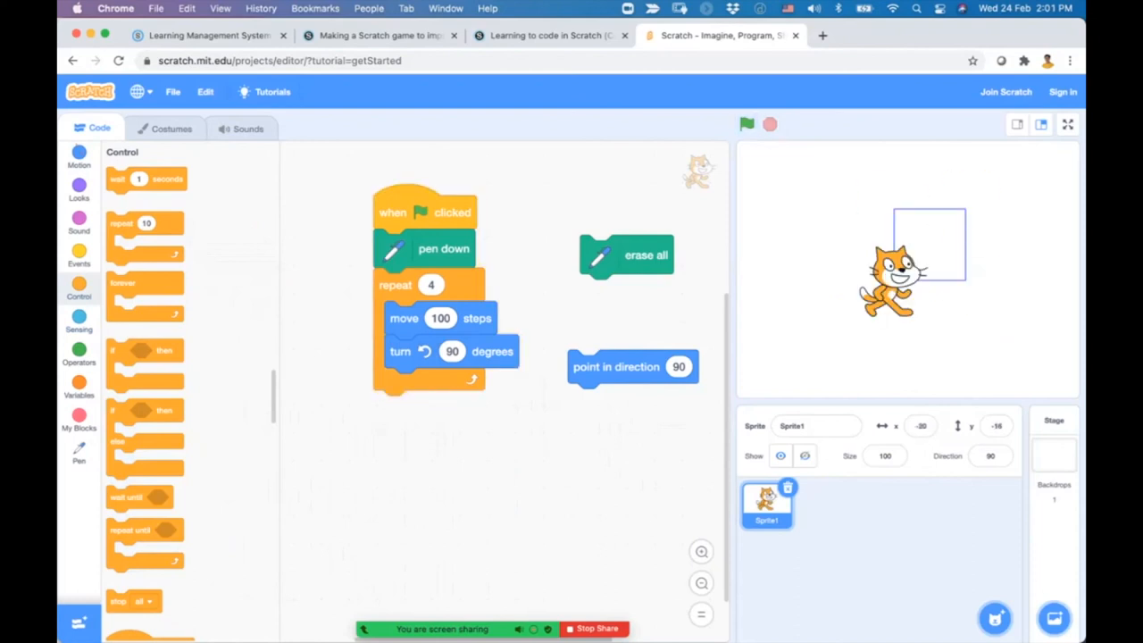
click(747, 123)
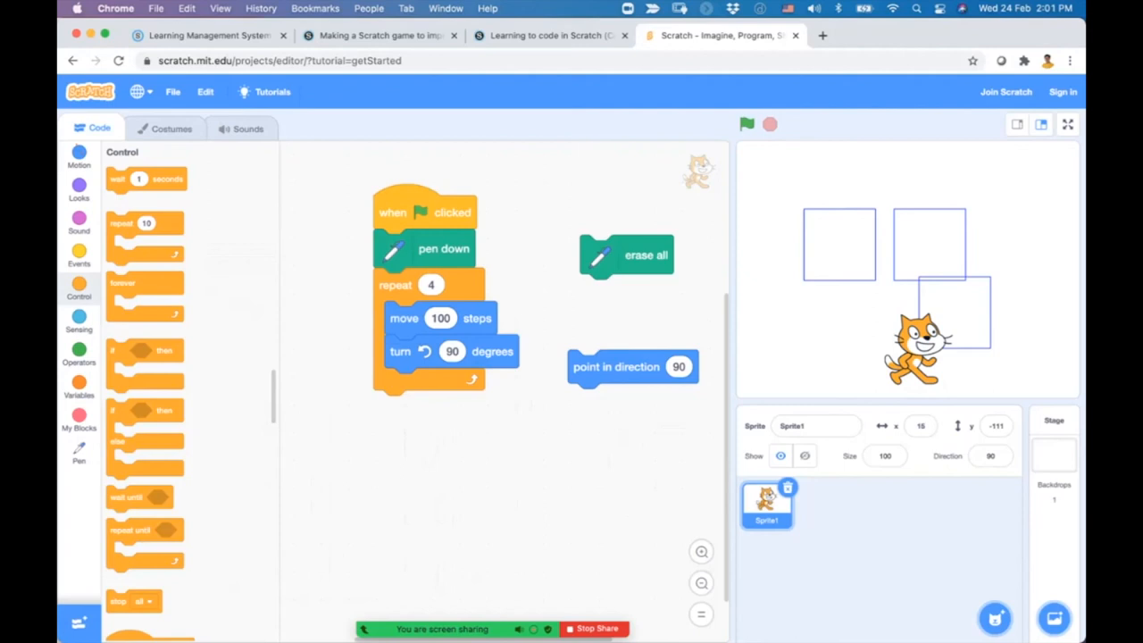
drag(937, 339, 848, 322)
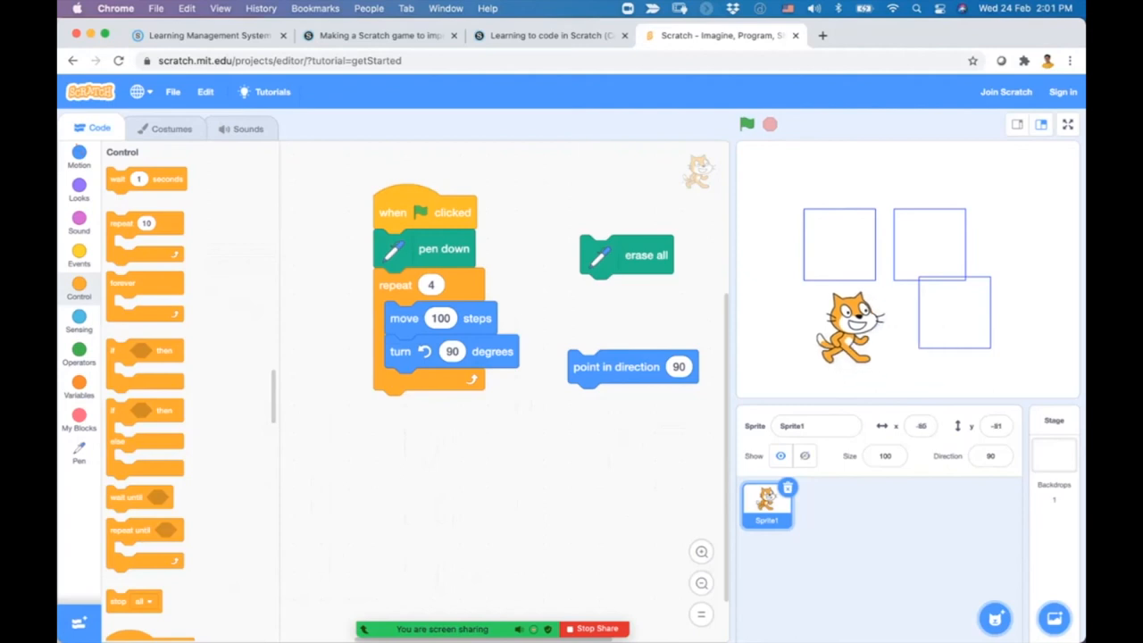